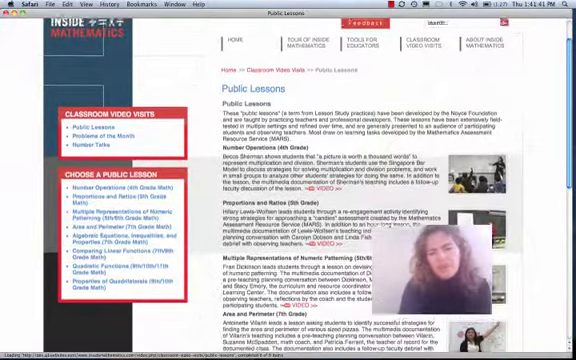
Go from the Number Operations video link to the Multiplication & Division Part A introduction clip.
{"action": "scroll", "scroll_direction": "down", "scroll_amount": 3}
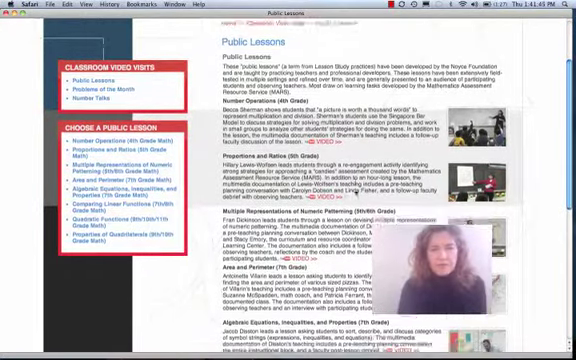
{"action": "scroll", "scroll_direction": "down", "scroll_amount": 3}
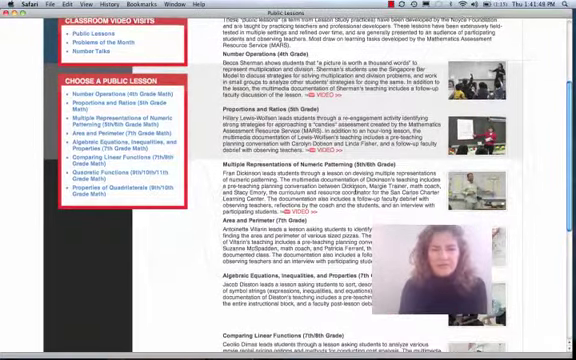
{"action": "scroll", "scroll_direction": "down", "scroll_amount": 3}
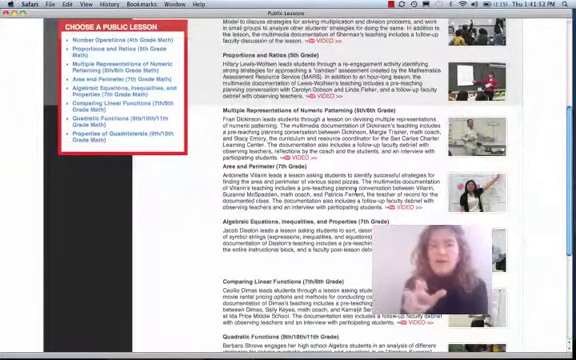
{"action": "scroll", "scroll_direction": "down", "scroll_amount": 3}
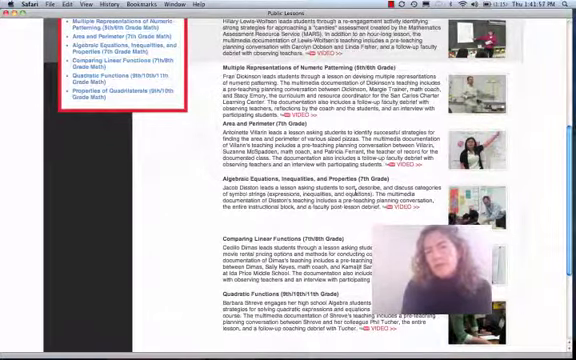
{"action": "scroll", "scroll_direction": "down", "scroll_amount": 3}
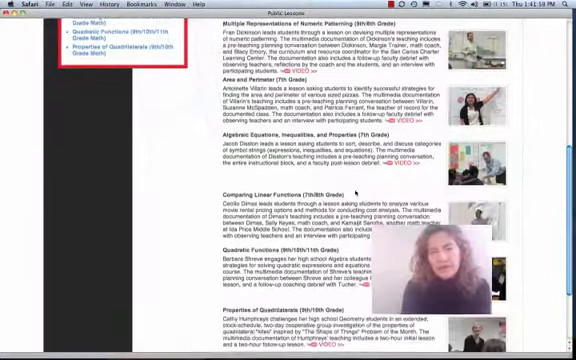
{"action": "scroll", "scroll_direction": "down", "scroll_amount": 3}
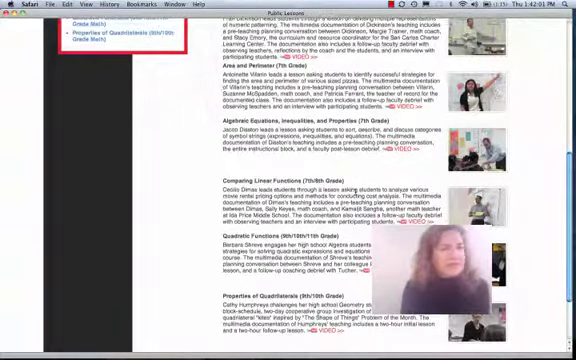
{"action": "scroll", "scroll_direction": "down", "scroll_amount": 3}
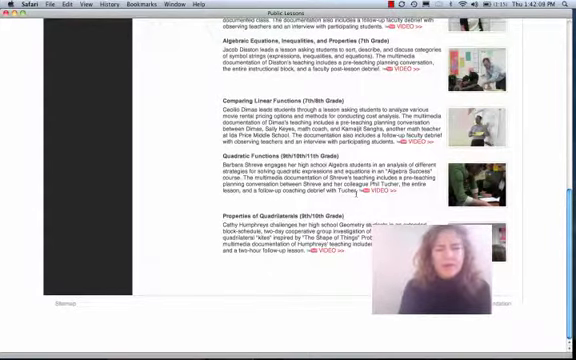
{"action": "scroll", "scroll_direction": "up", "scroll_amount": 3}
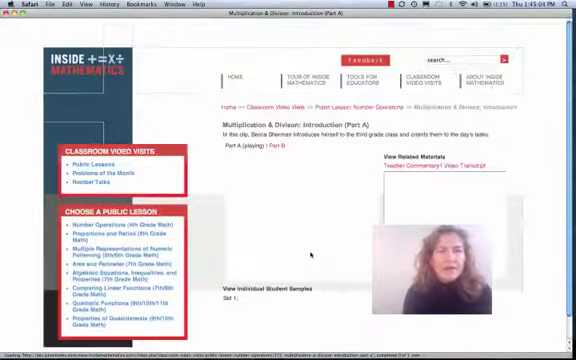
Open the Set 1 student sample gallery from View Individual Student Samples.
{"action": "left_click", "coordinate": [417, 161]}
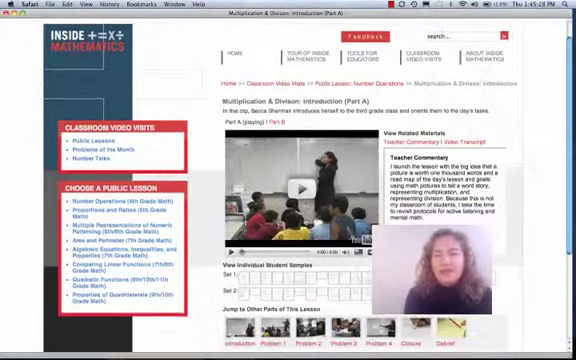
{"action": "scroll", "scroll_direction": "down", "scroll_amount": 3}
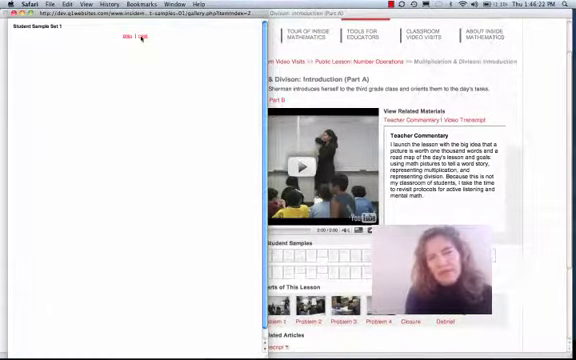
{"action": "left_click", "coordinate": [130, 39]}
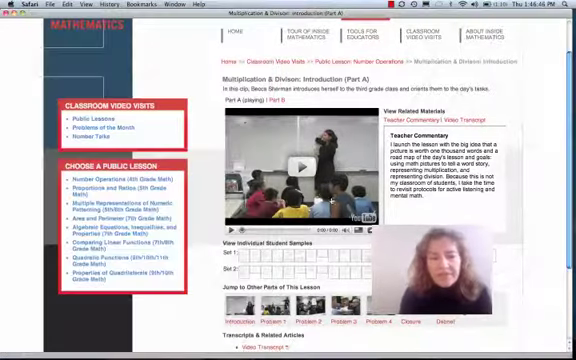
Jump to the Multiplication & Division Problem 1 (Part A) clip page.
{"action": "scroll", "scroll_direction": "down", "scroll_amount": 3}
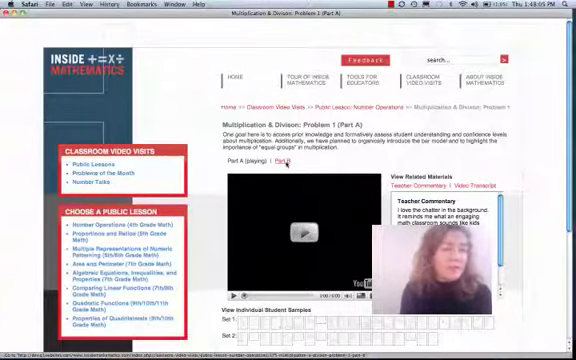
Return to the Public Lessons list via the Classroom Video Visits sidebar.
{"action": "left_click", "coordinate": [276, 166]}
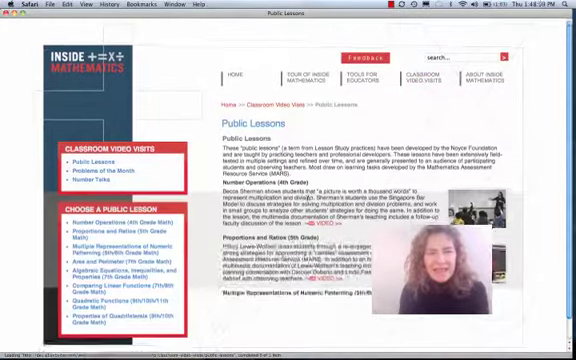
Go from the Proportions and Ratios lesson overview to its Lesson Planning (Part A) video.
{"action": "scroll", "scroll_direction": "down", "scroll_amount": 3}
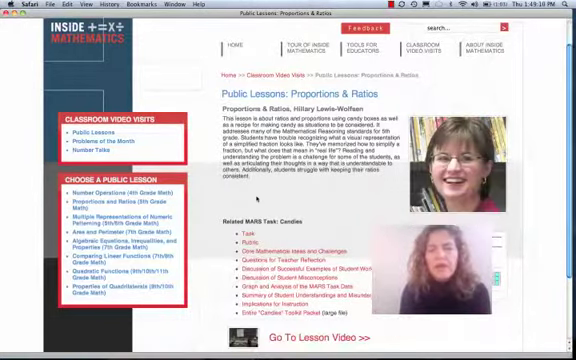
{"action": "scroll", "scroll_direction": "down", "scroll_amount": 3}
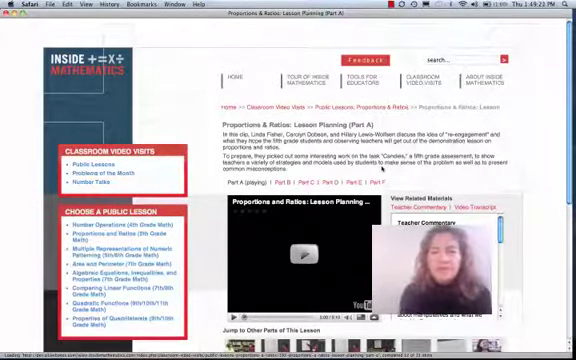
Play the Lesson Planning video and go to the Introduction part of the lesson.
{"action": "left_click", "coordinate": [290, 258]}
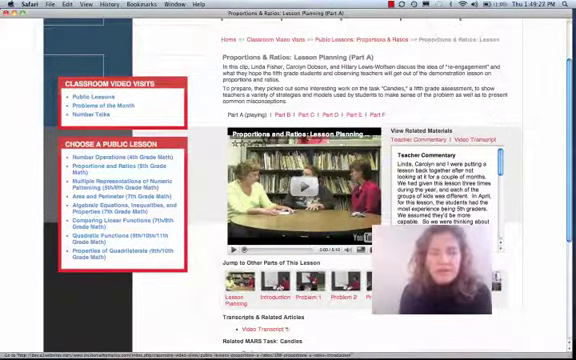
{"action": "scroll", "scroll_direction": "down", "scroll_amount": 3}
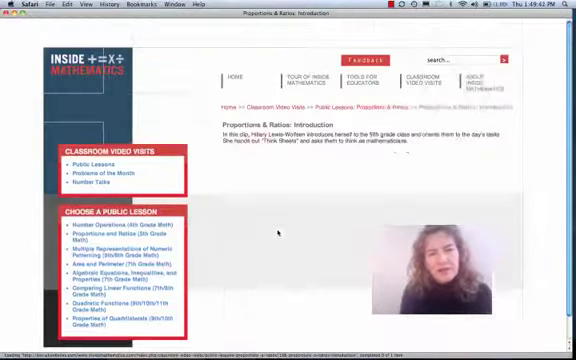
Play the Proportions & Ratios Introduction classroom video.
{"action": "scroll", "scroll_direction": "down", "scroll_amount": 3}
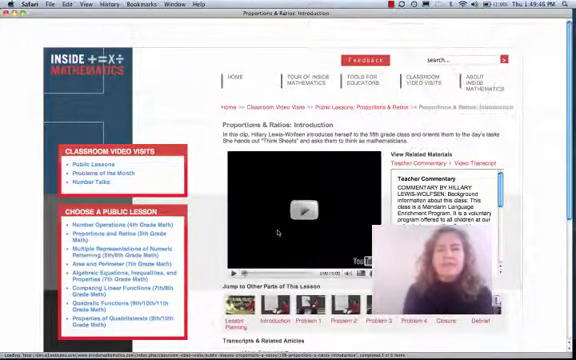
{"action": "left_click", "coordinate": [297, 218]}
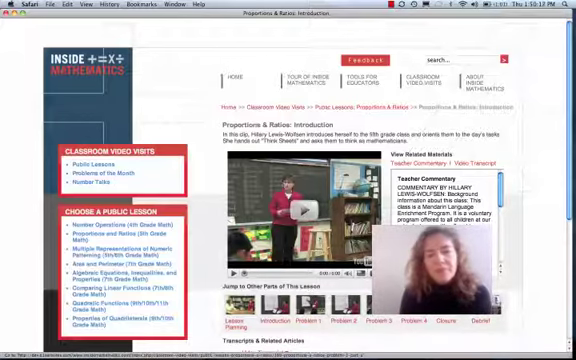
Jump to the Debrief (Part A) part from the lesson parts strip.
{"action": "scroll", "scroll_direction": "down", "scroll_amount": 3}
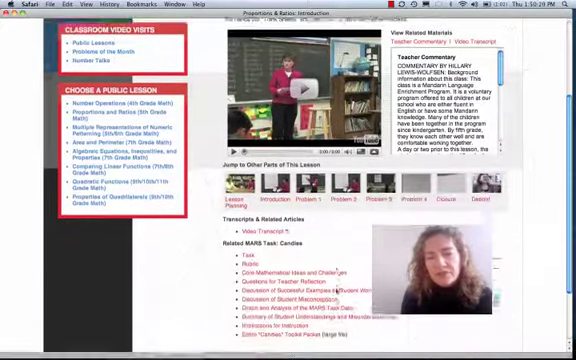
{"action": "scroll", "scroll_direction": "down", "scroll_amount": 3}
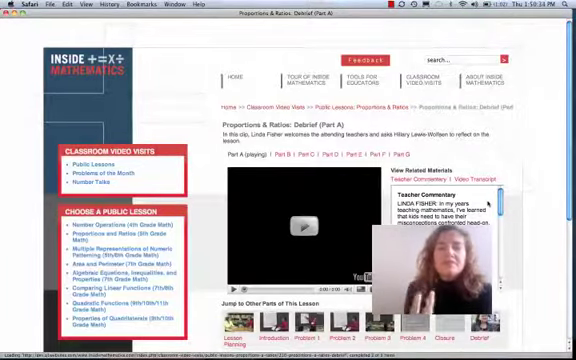
Play the Debrief video, then go back to the Proportions & Ratios overview via the breadcrumb.
{"action": "left_click", "coordinate": [314, 225]}
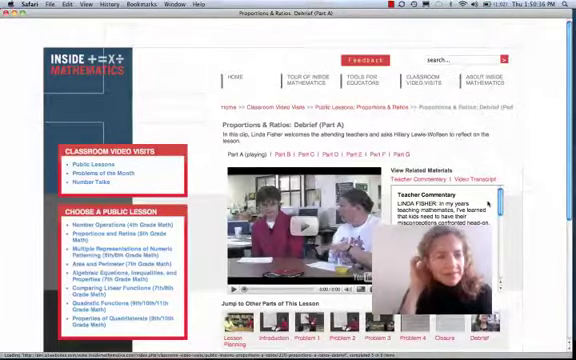
{"action": "scroll", "scroll_direction": "down", "scroll_amount": 3}
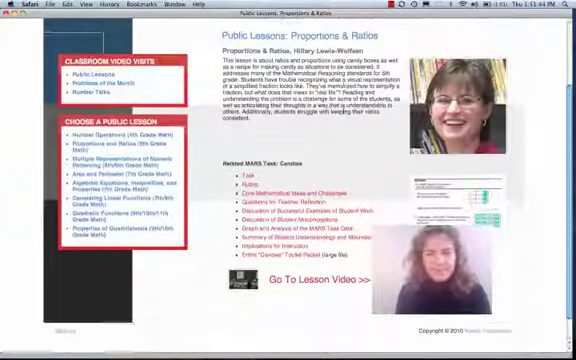
{"action": "scroll", "scroll_direction": "up", "scroll_amount": 3}
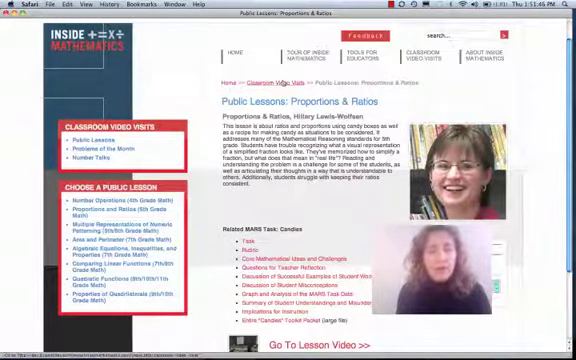